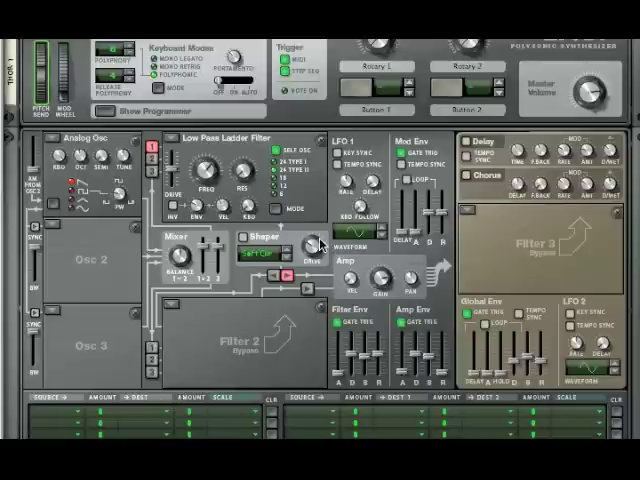
mouse_move(410, 230)
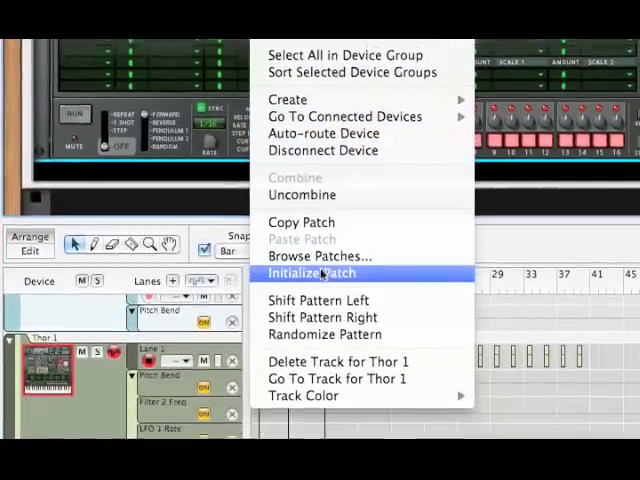
- Initialize Thor's patch and set the empty oscillator slots to Analog oscillators
left_click(310, 272)
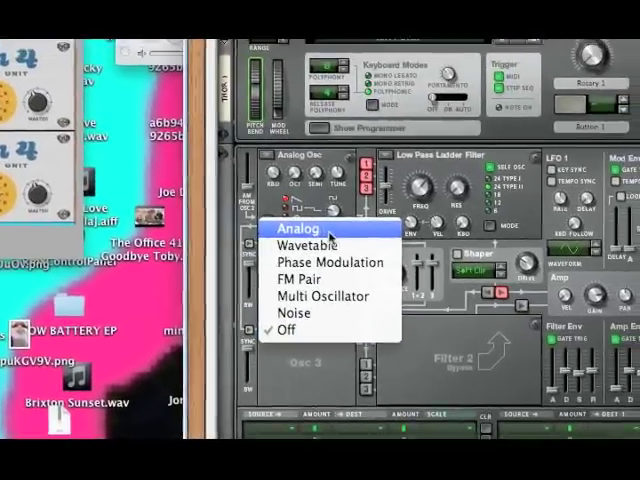
left_click(300, 228)
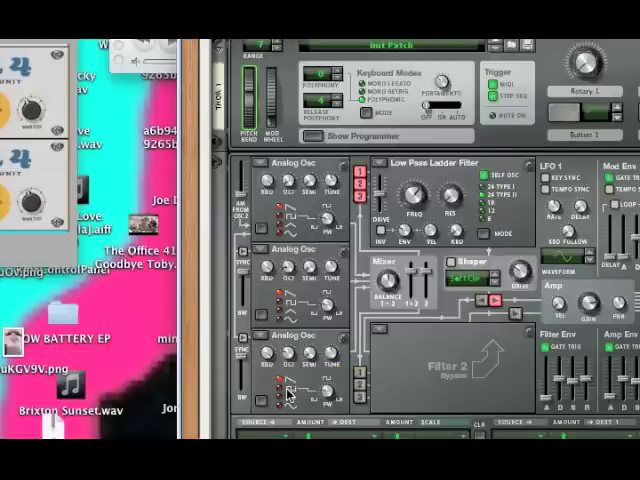
mouse_move(290, 388)
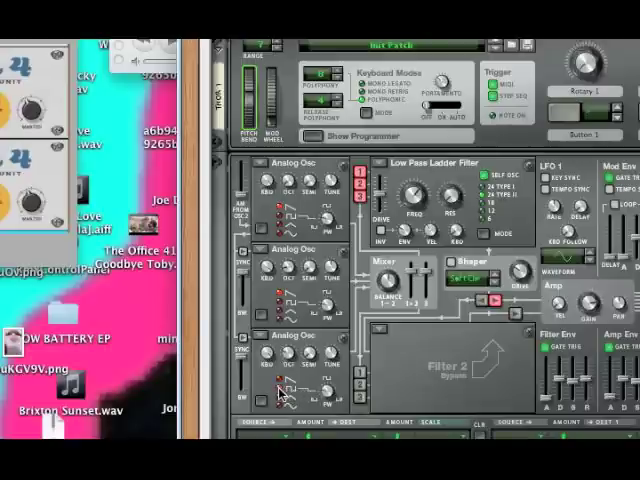
mouse_move(324, 398)
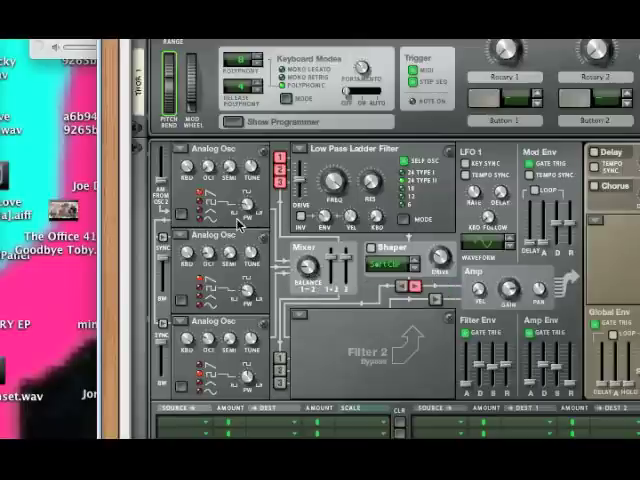
mouse_move(284, 280)
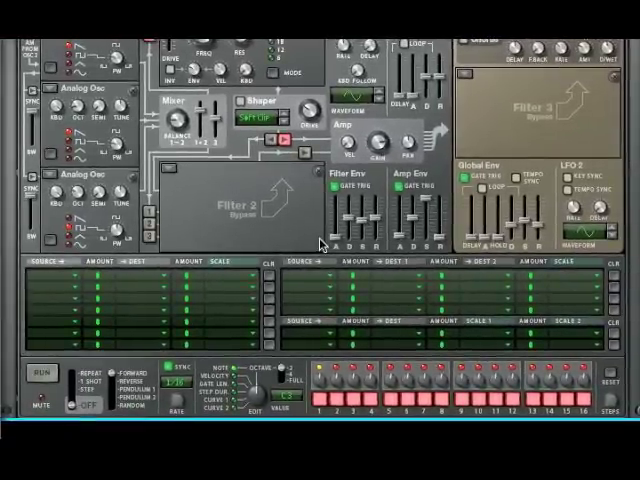
mouse_move(260, 216)
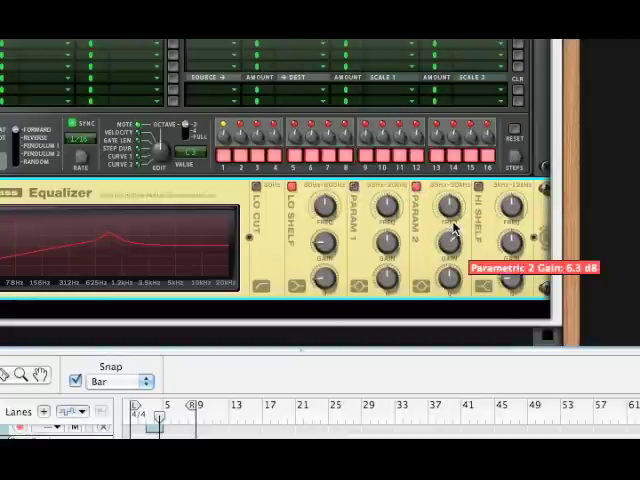
- Tune the MClass Equalizer's Parametric 2 band to about 1,028 Hz
left_click_drag(444, 240, 444, 250)
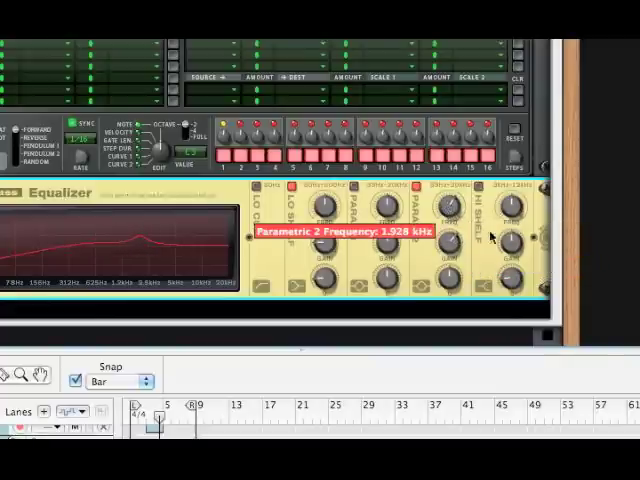
mouse_move(480, 204)
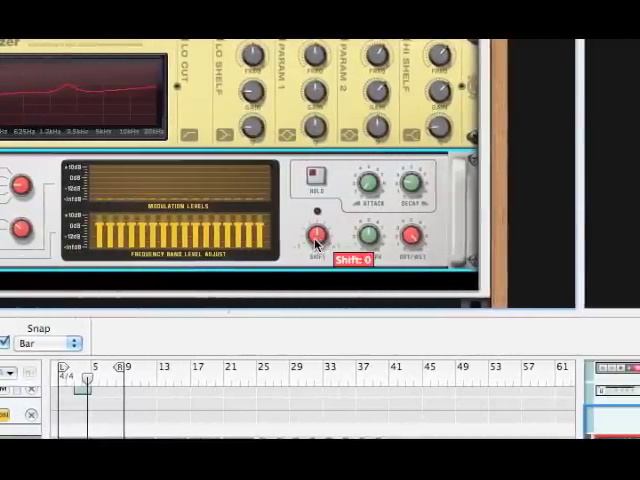
- Set the BV512 vocoder's Shift knob to 0
left_click_drag(316, 238, 316, 210)
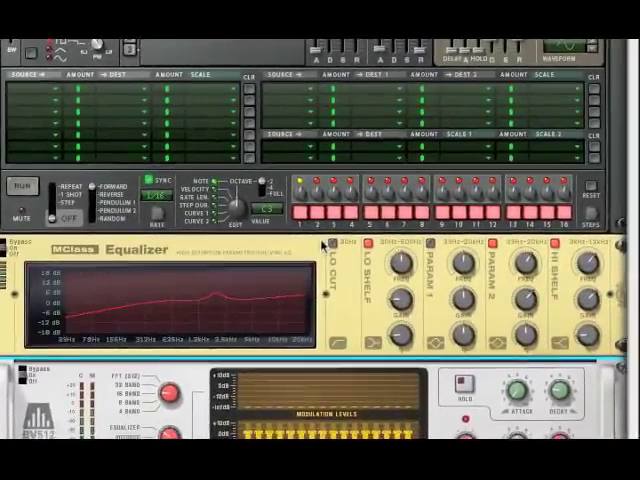
mouse_move(170, 424)
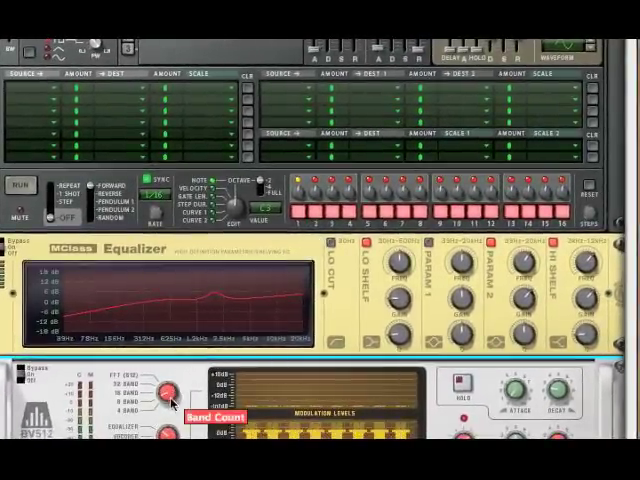
scroll("down", 3)
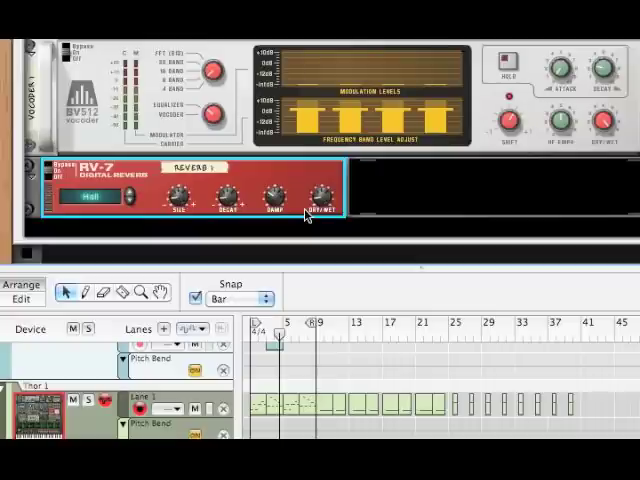
- Bring up the device menu on the empty rack below the RV-7 reverb
scroll("down", 3)
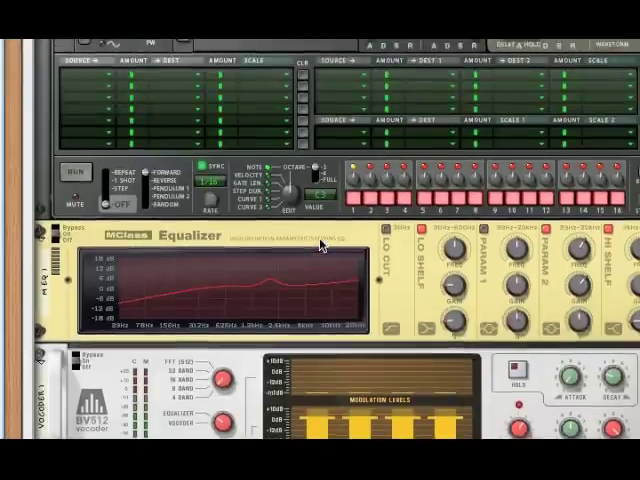
scroll("down", 3)
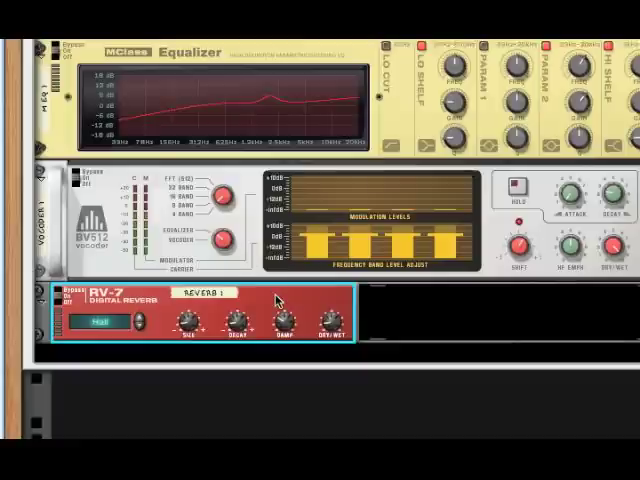
right_click(278, 300)
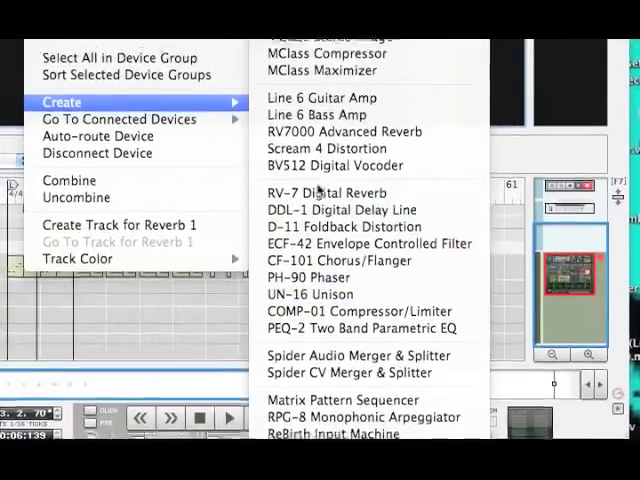
- Add a Scream 4 below the RV-7 and set its mid cut and body resonance to 75
left_click(338, 144)
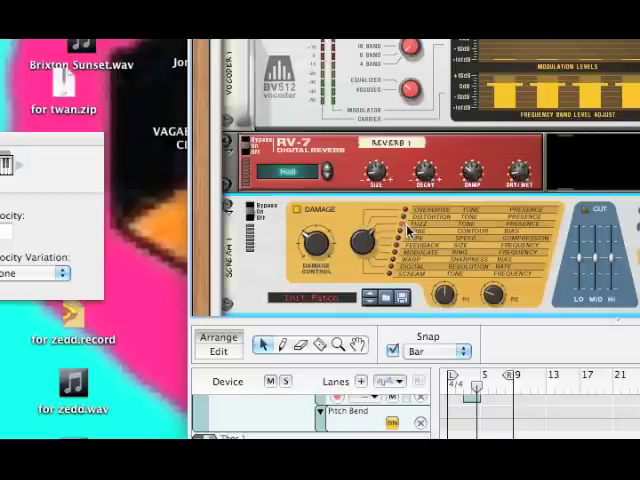
mouse_move(444, 290)
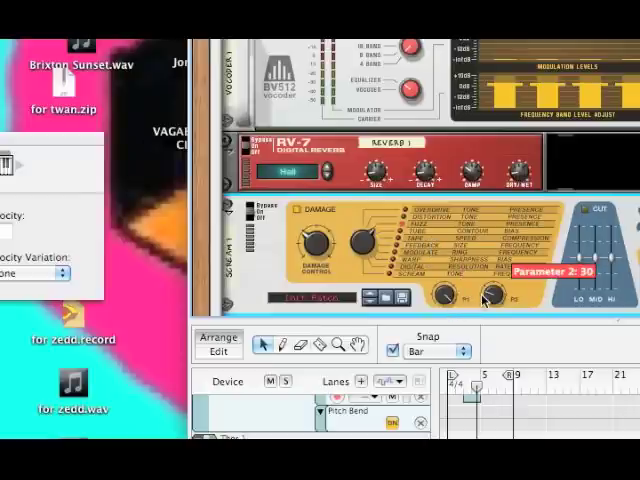
mouse_move(490, 296)
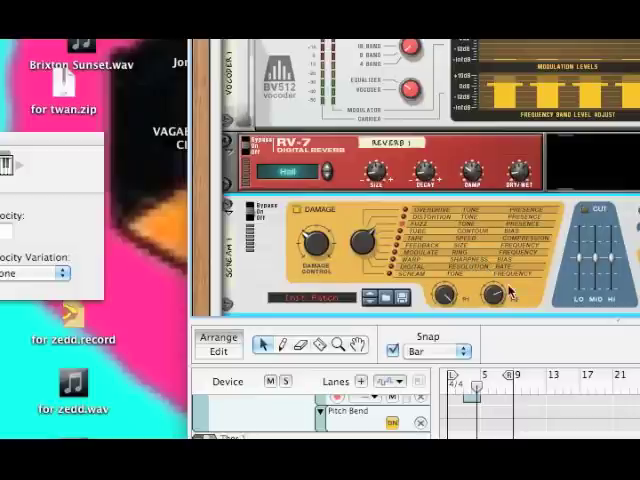
mouse_move(484, 318)
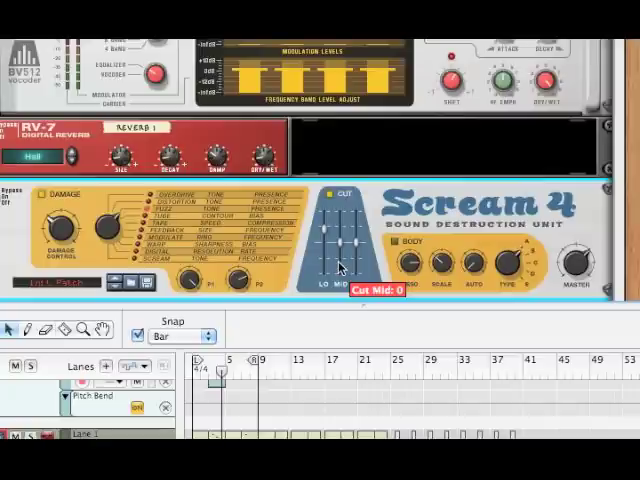
mouse_move(348, 258)
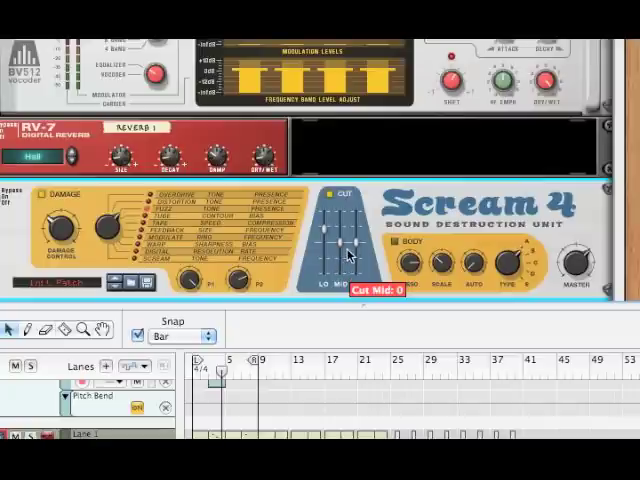
left_click_drag(344, 256, 344, 244)
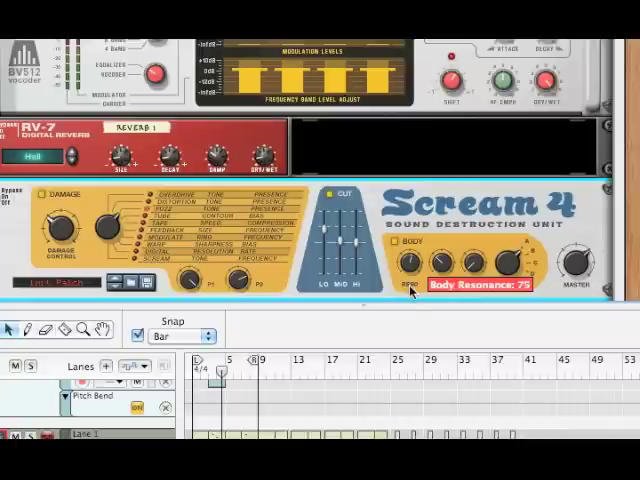
left_click_drag(408, 290, 408, 300)
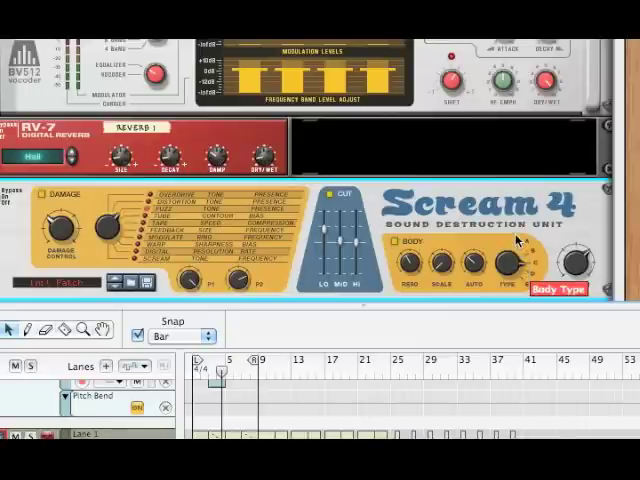
scroll("down", 3)
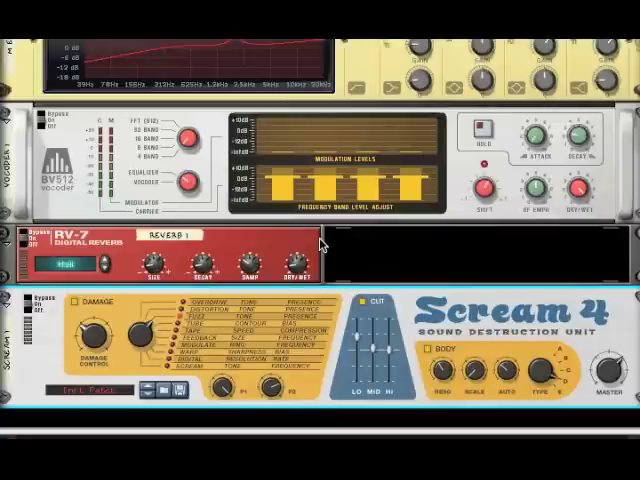
scroll("down", 3)
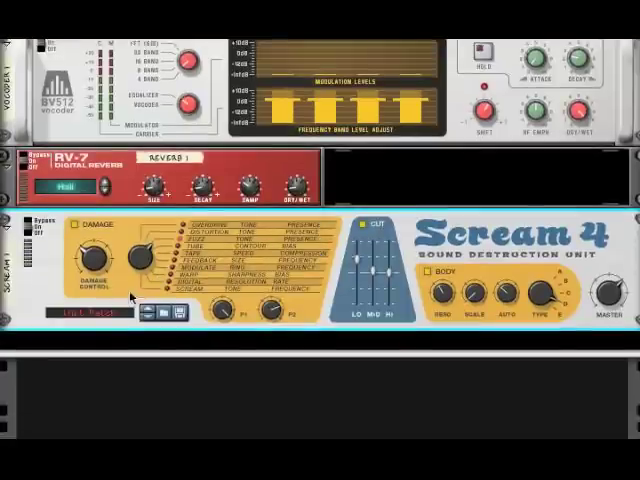
- Add a second Scream 4 with damage 58, body resonance 83 and body scale 54
right_click(130, 298)
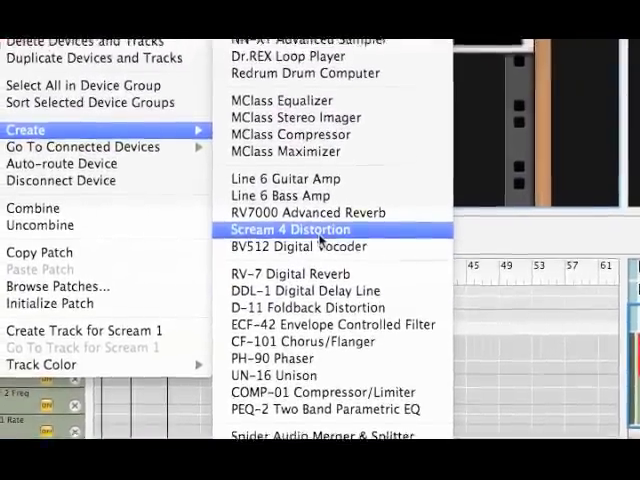
left_click(286, 228)
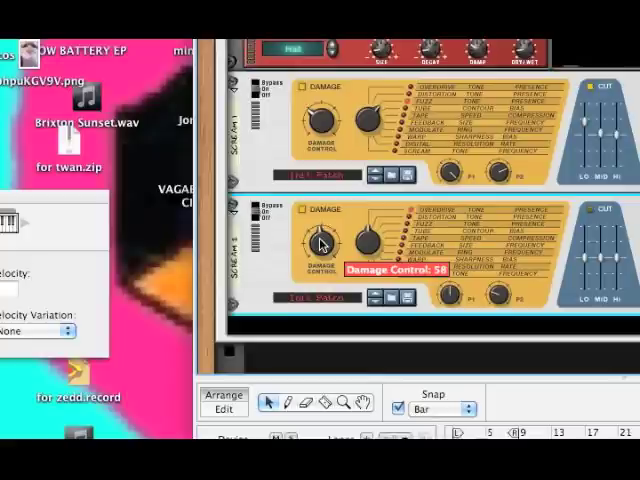
left_click_drag(324, 244, 320, 256)
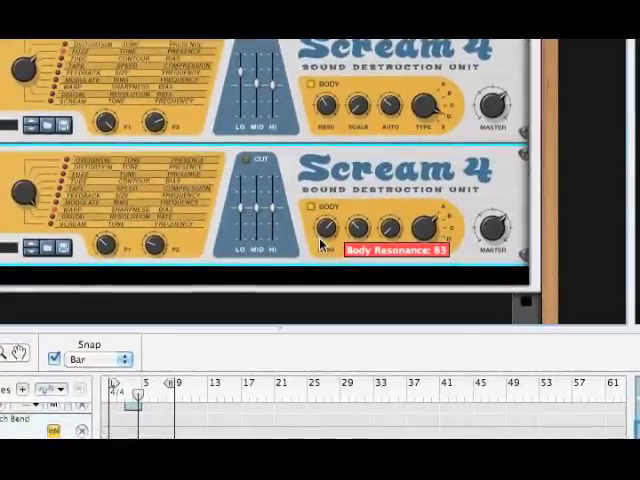
mouse_move(370, 228)
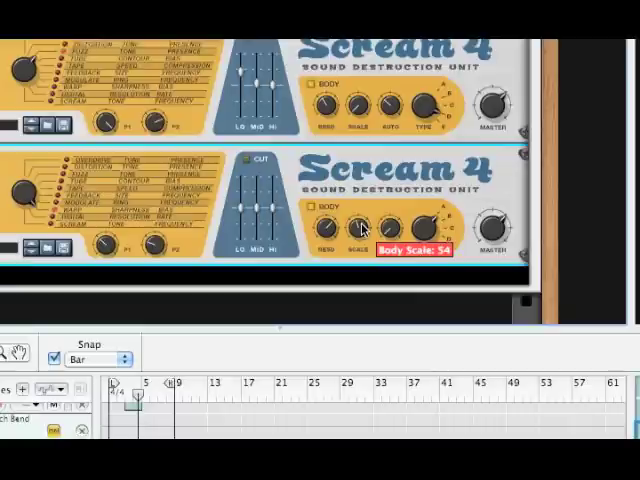
left_click_drag(358, 230, 358, 210)
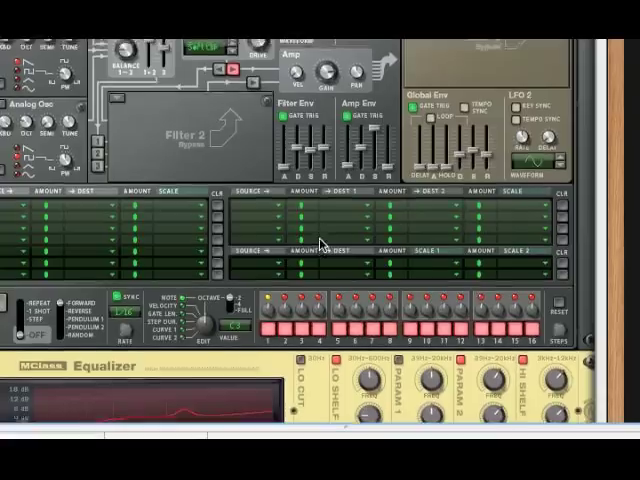
- Load a bass patch from the Basses folder in the patch browser
scroll("down", 3)
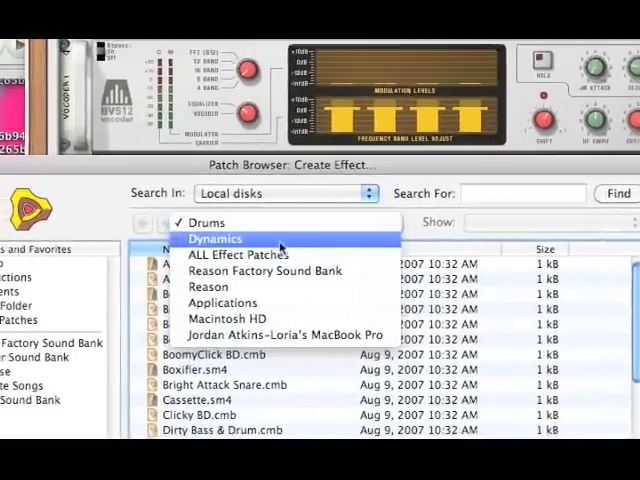
left_click(216, 238)
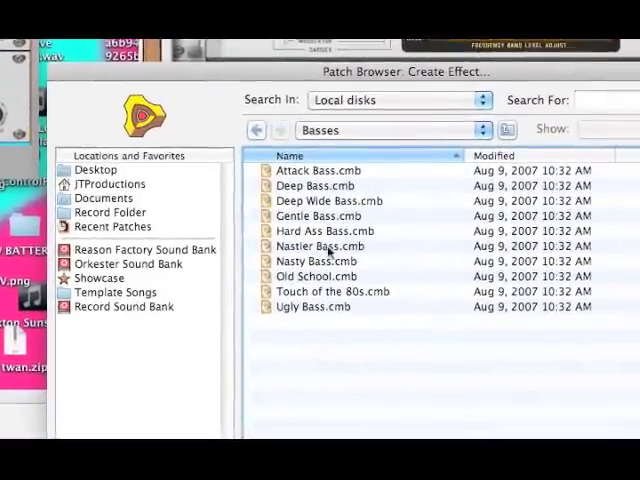
double_click(320, 246)
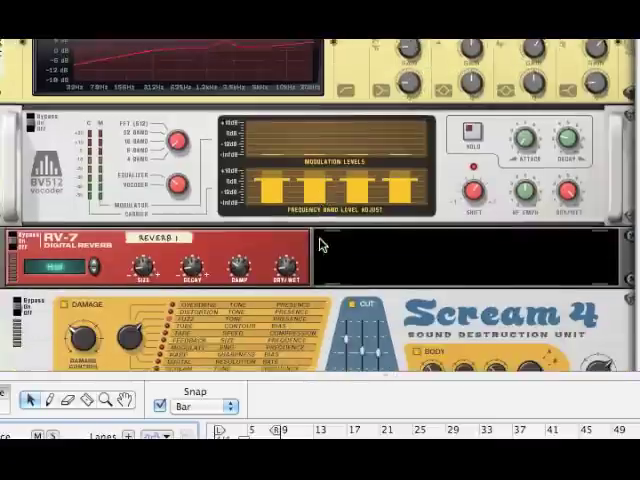
scroll("down", 3)
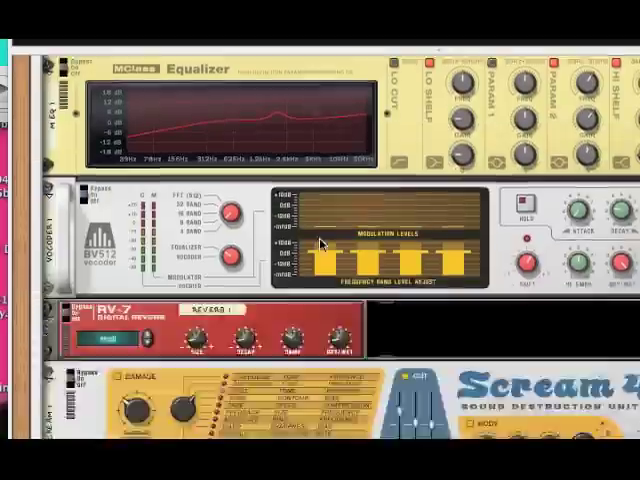
scroll("down", 3)
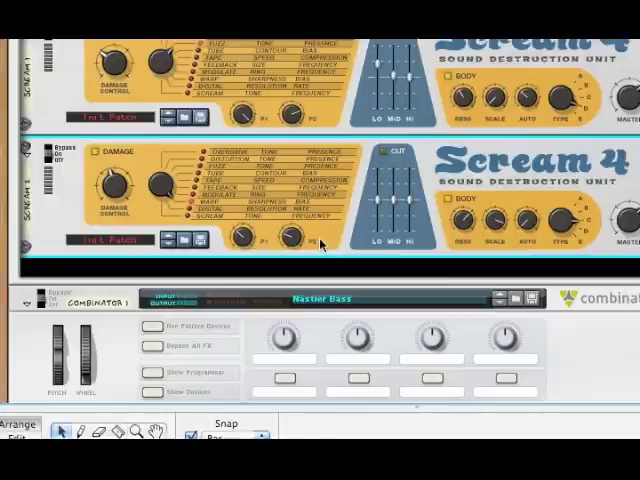
- Create an ECF-42 Envelope Controlled Filter below the second Scream 4
right_click(320, 244)
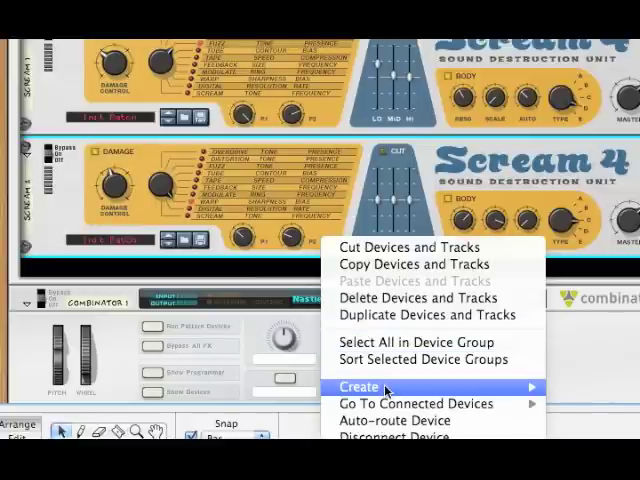
left_click(358, 388)
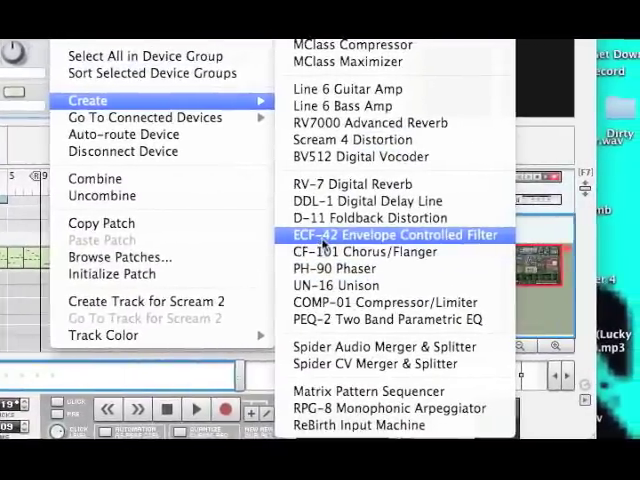
left_click(396, 234)
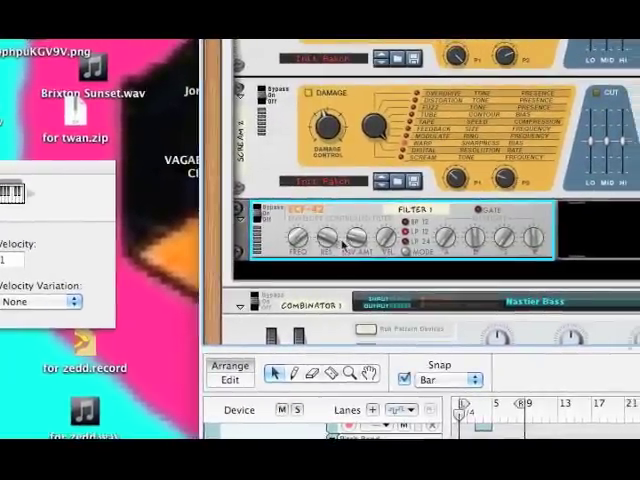
right_click(336, 244)
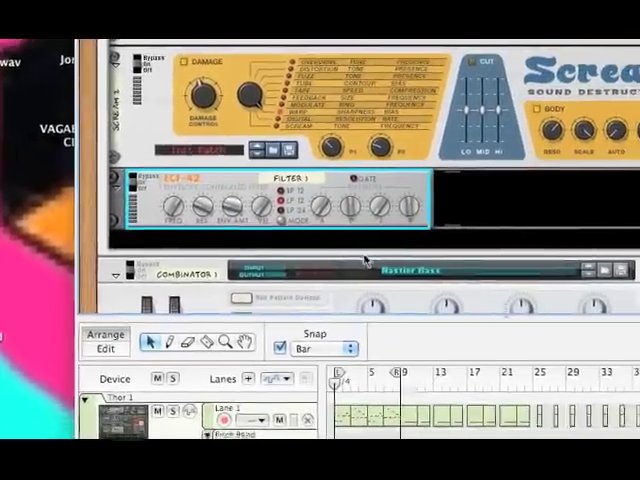
scroll("down", 3)
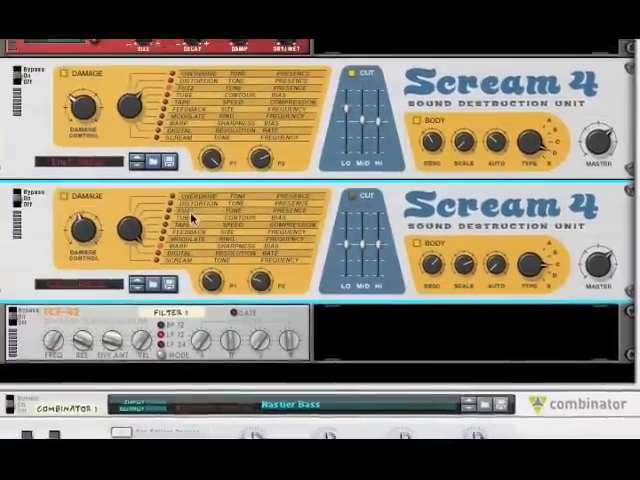
- Scroll the rack up to the second Scream 4's body section
scroll("up", 3)
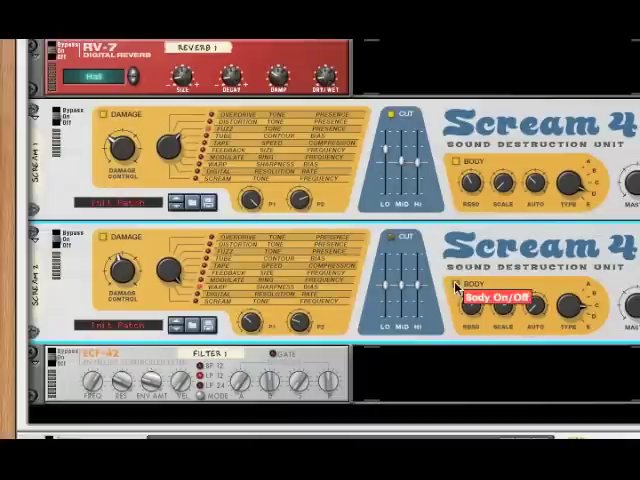
mouse_move(504, 316)
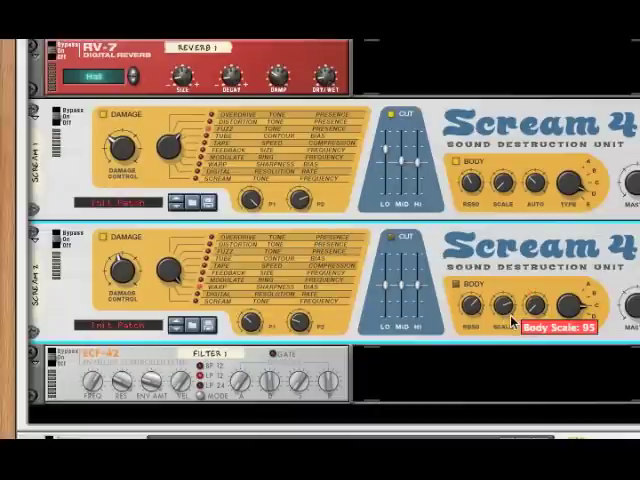